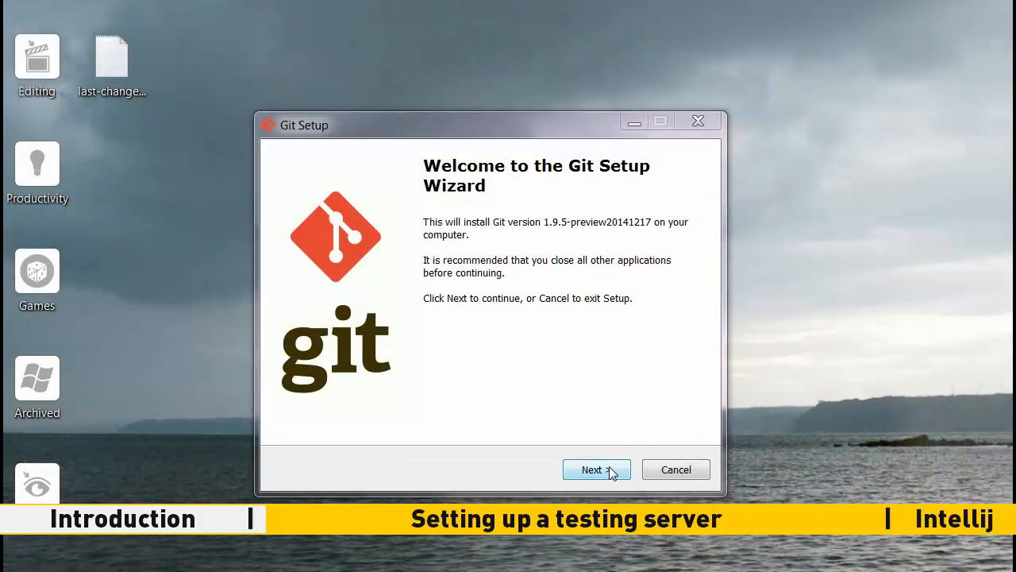
Accept Git Setup's defaults with 'Use Git from Git Bash only', then save BuildTools.jar.
{"action": "left_click", "coordinate": [597, 469]}
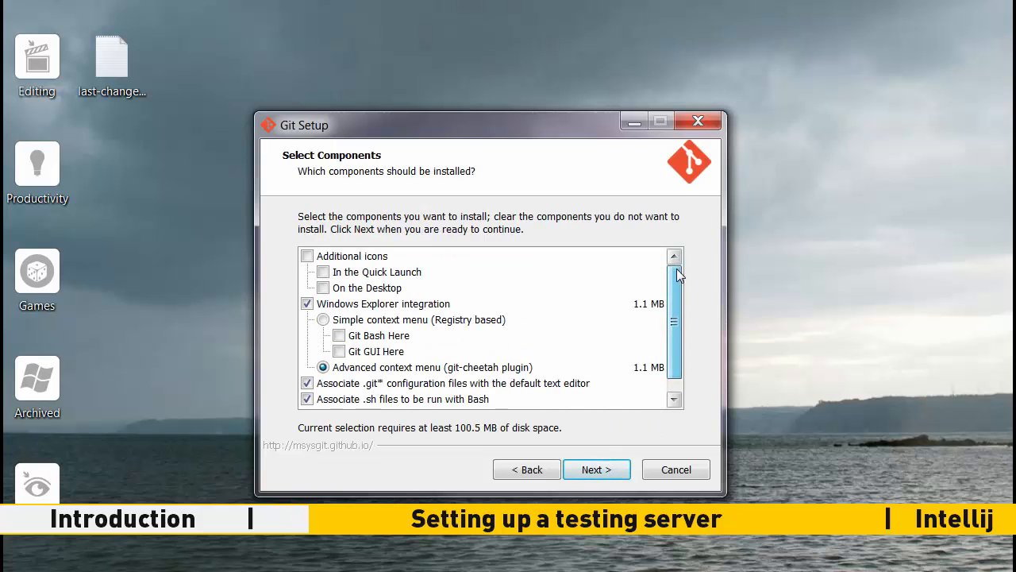
{"action": "left_click", "coordinate": [597, 469]}
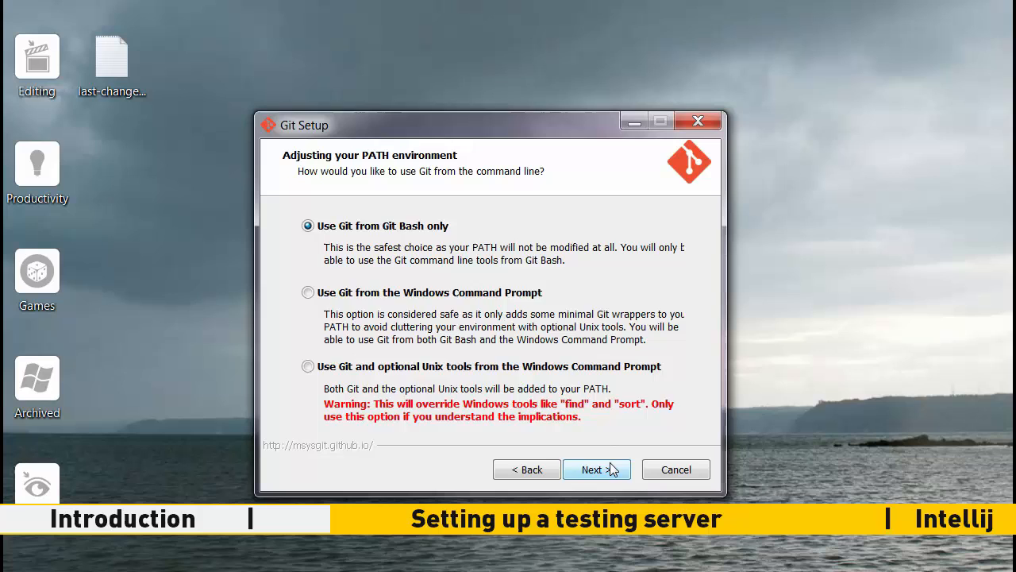
{"action": "left_click", "coordinate": [596, 469]}
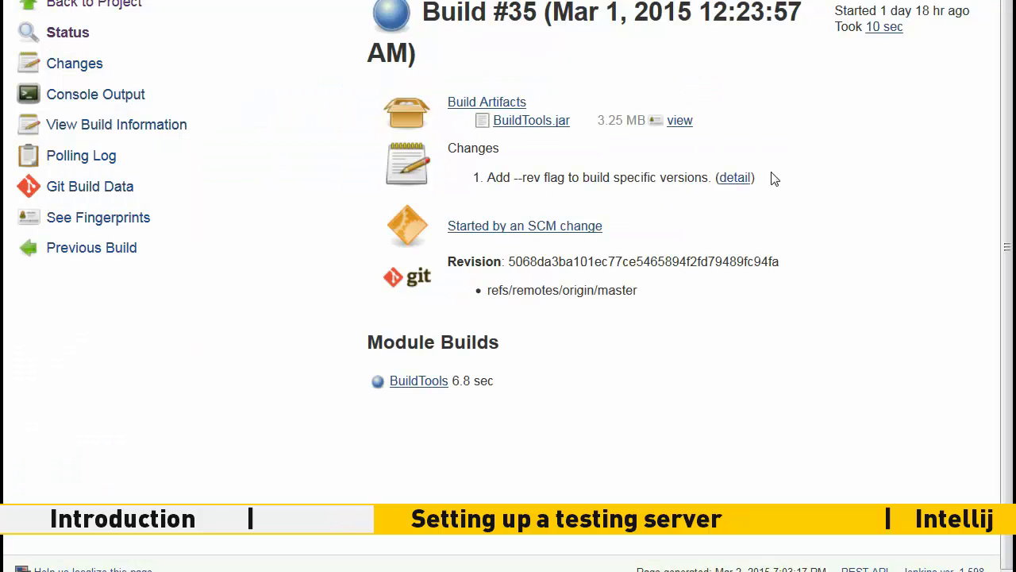
{"action": "right_click", "coordinate": [530, 120]}
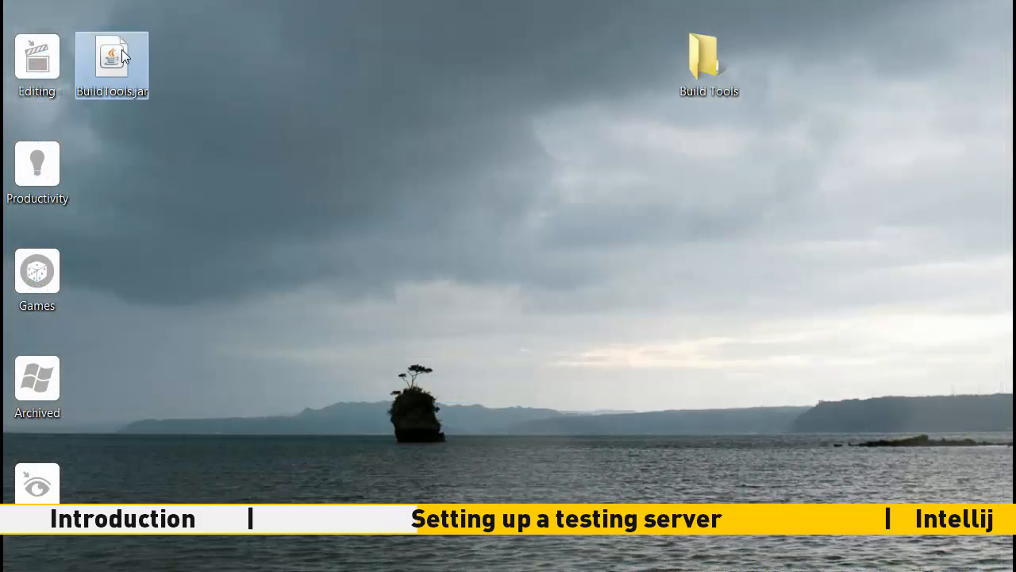
Open Git Bash in the Build Tools folder and run 'java -jar BuildTools.jar'.
{"action": "left_click", "coordinate": [708, 55]}
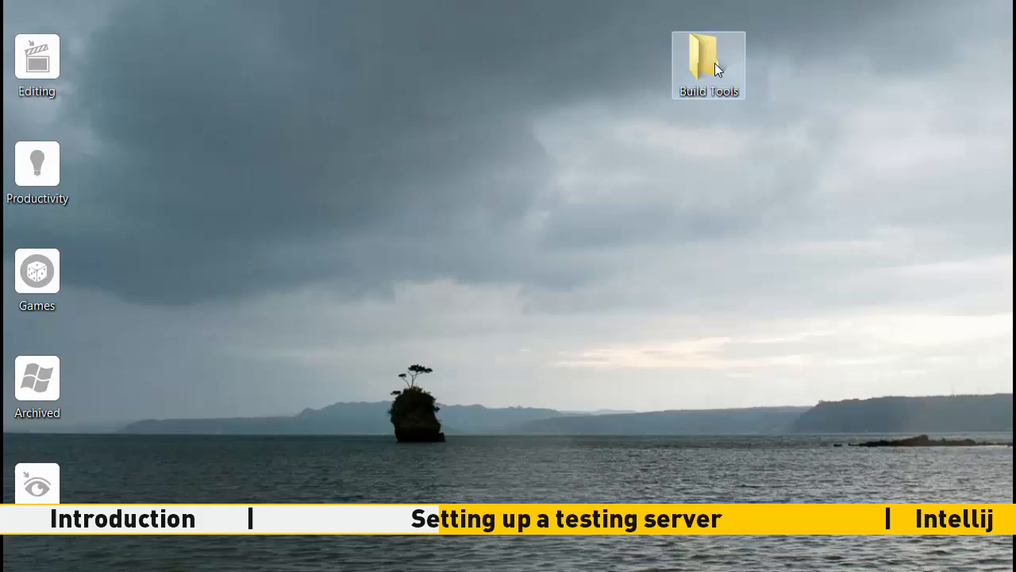
{"action": "double_click", "coordinate": [708, 65]}
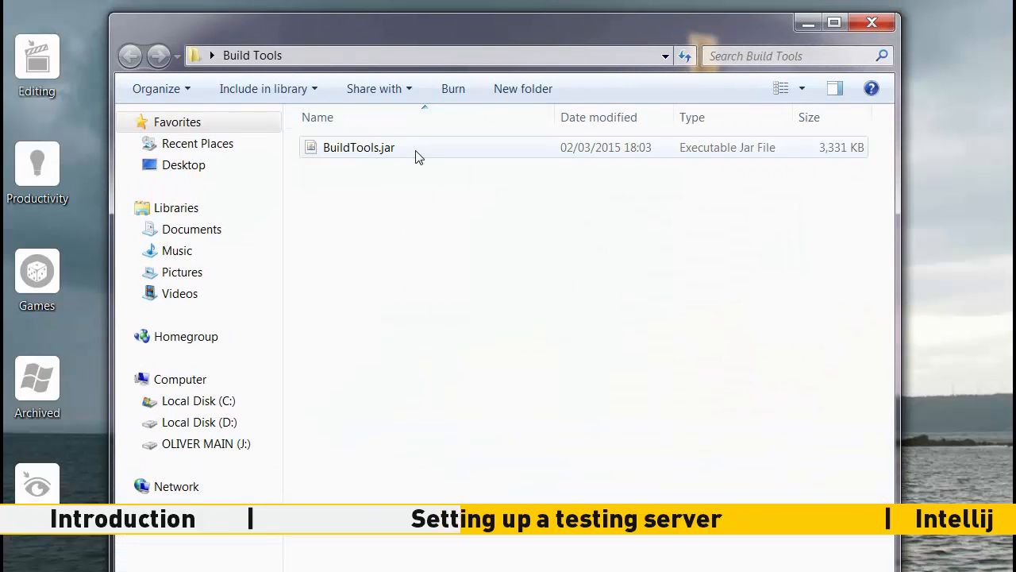
{"action": "left_click", "coordinate": [358, 147]}
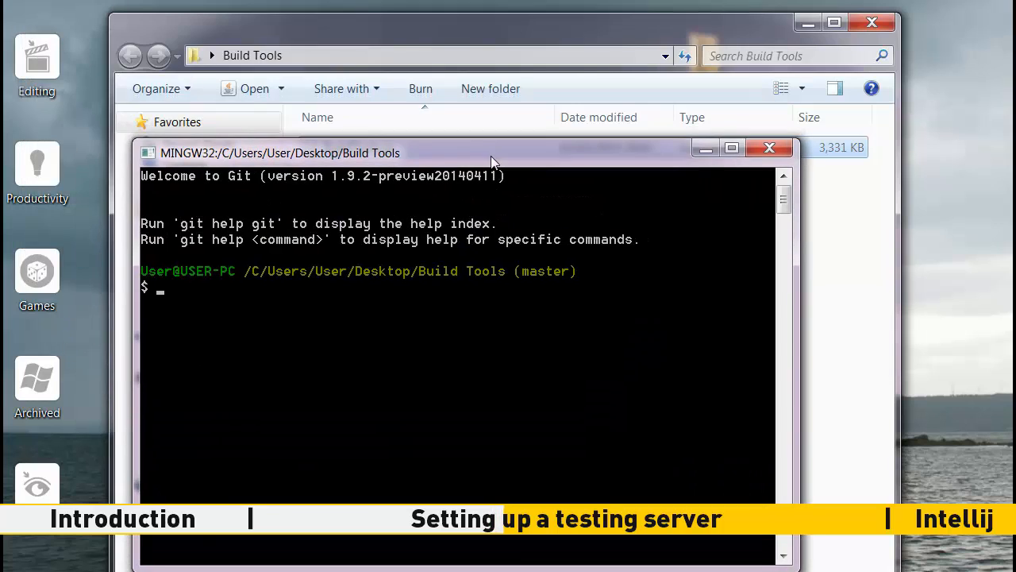
{"action": "type", "text": "java -jar"}
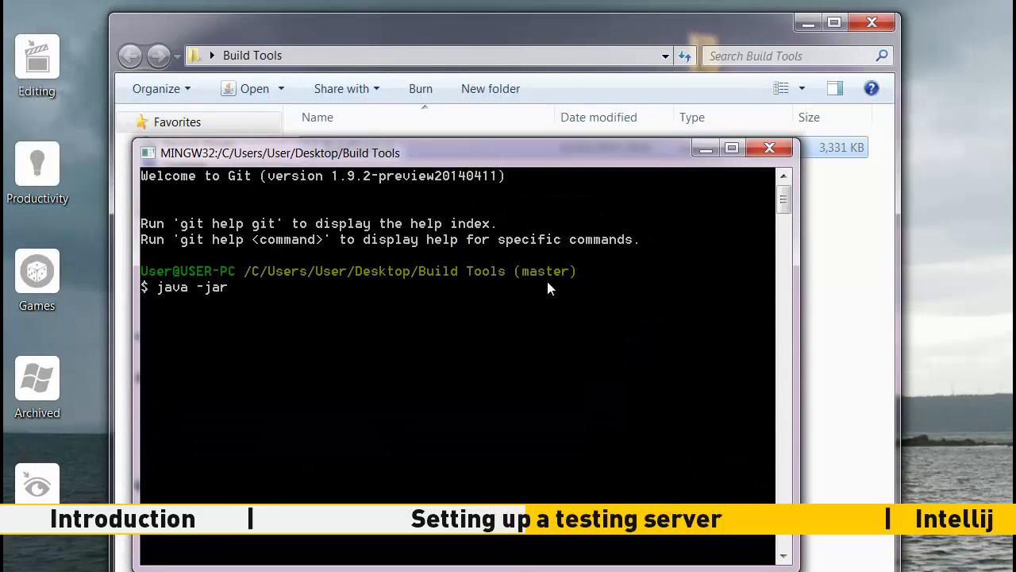
{"action": "type", "text": "BuildTools.jar"}
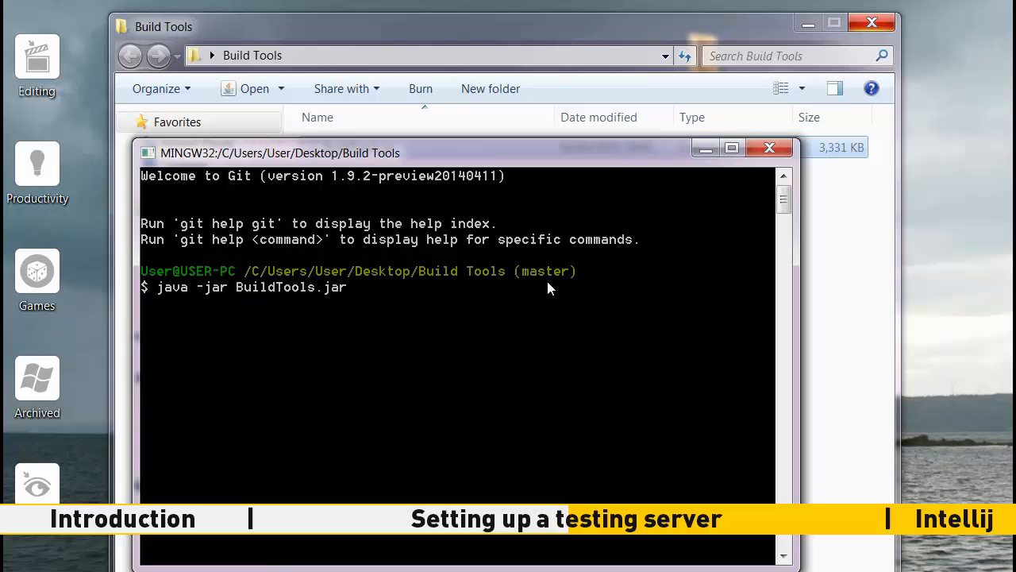
{"action": "key", "text": "enter"}
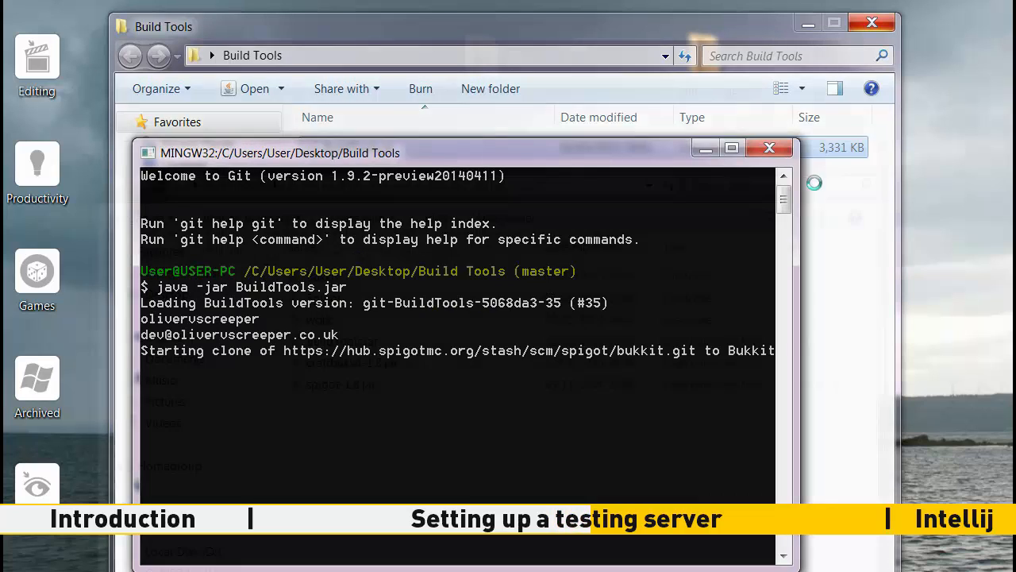
Move the built spigot jar into the Server folder and run startServer.bat.
{"action": "left_click", "coordinate": [769, 147]}
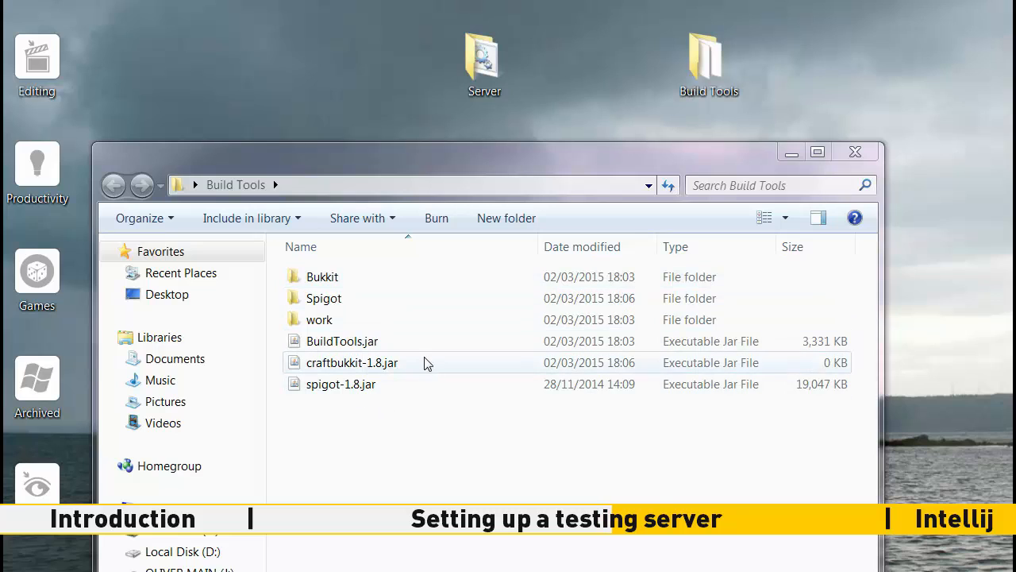
{"action": "left_click", "coordinate": [340, 383]}
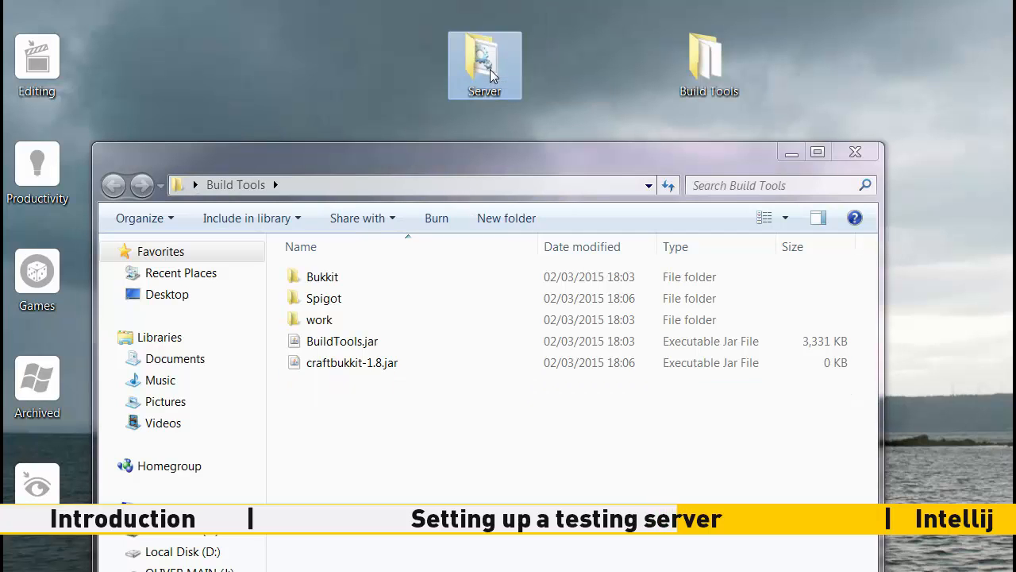
{"action": "double_click", "coordinate": [484, 65]}
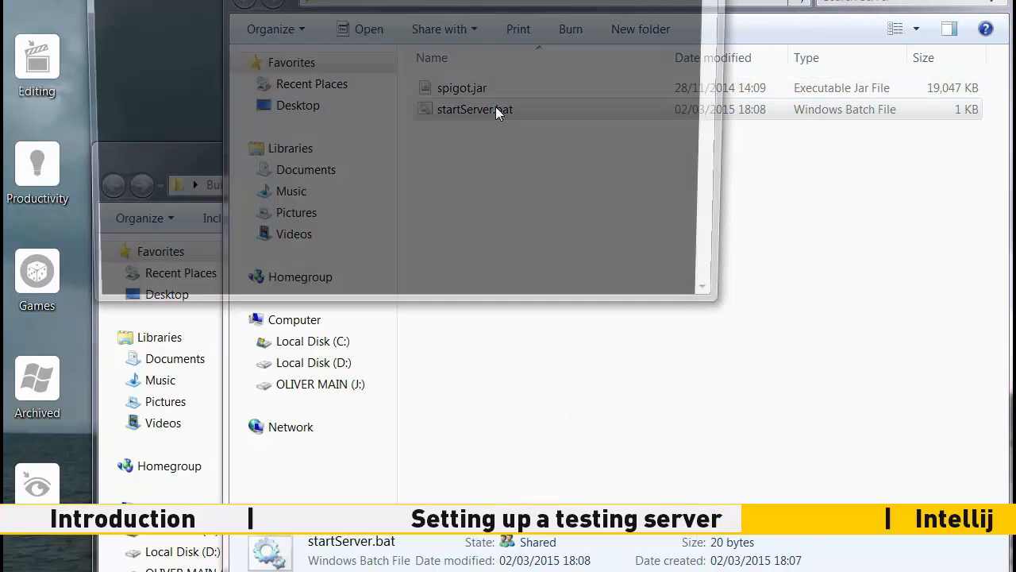
{"action": "double_click", "coordinate": [474, 108]}
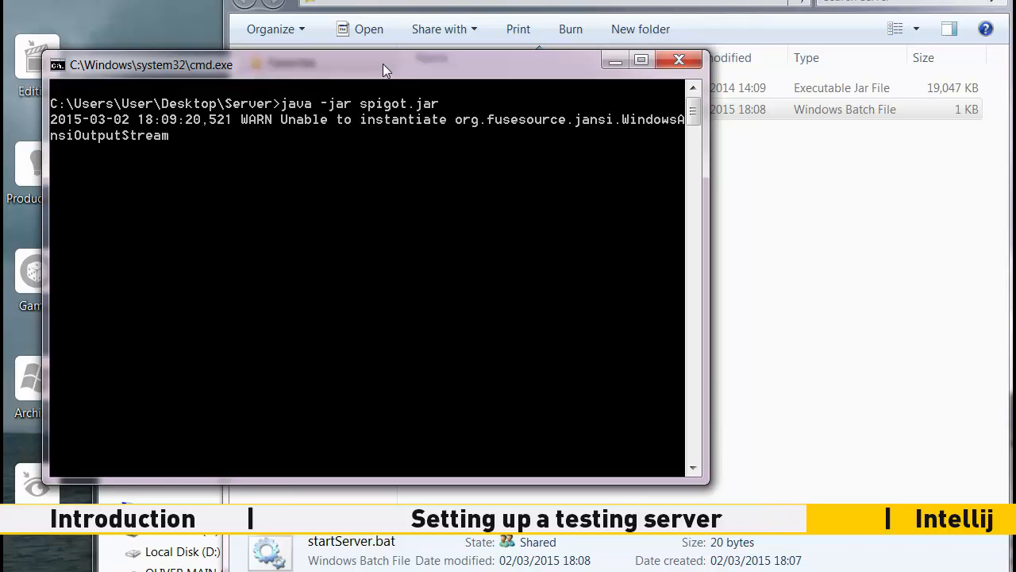
Close the server console, open eula.txt, and select its 'false' value.
{"action": "left_click", "coordinate": [679, 58]}
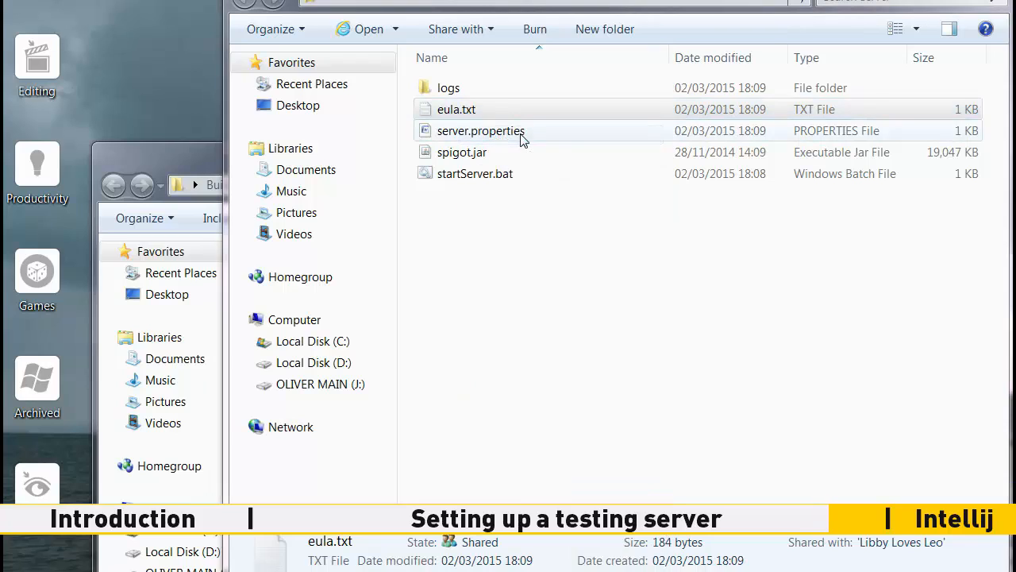
{"action": "double_click", "coordinate": [456, 109]}
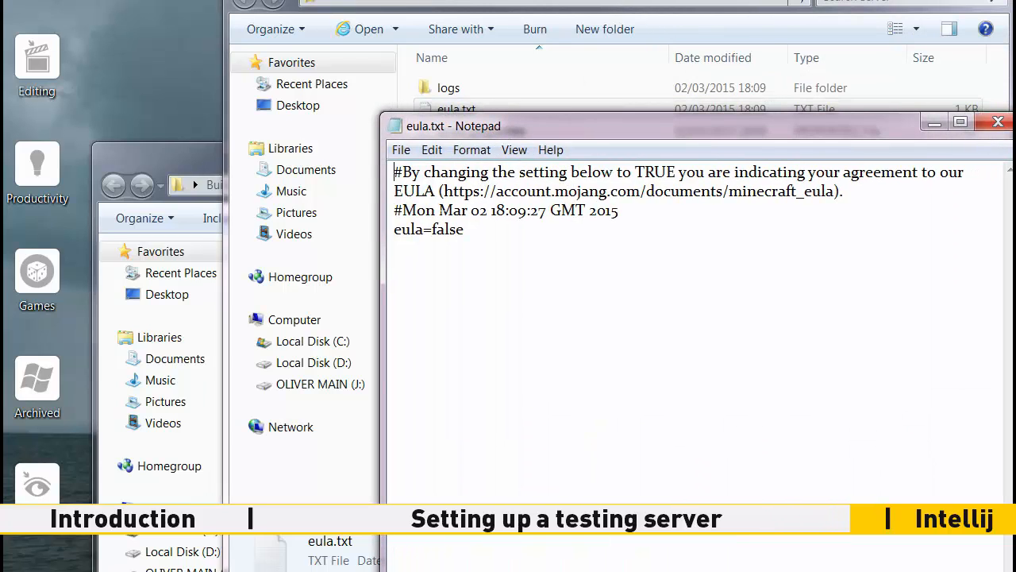
{"action": "double_click", "coordinate": [429, 230]}
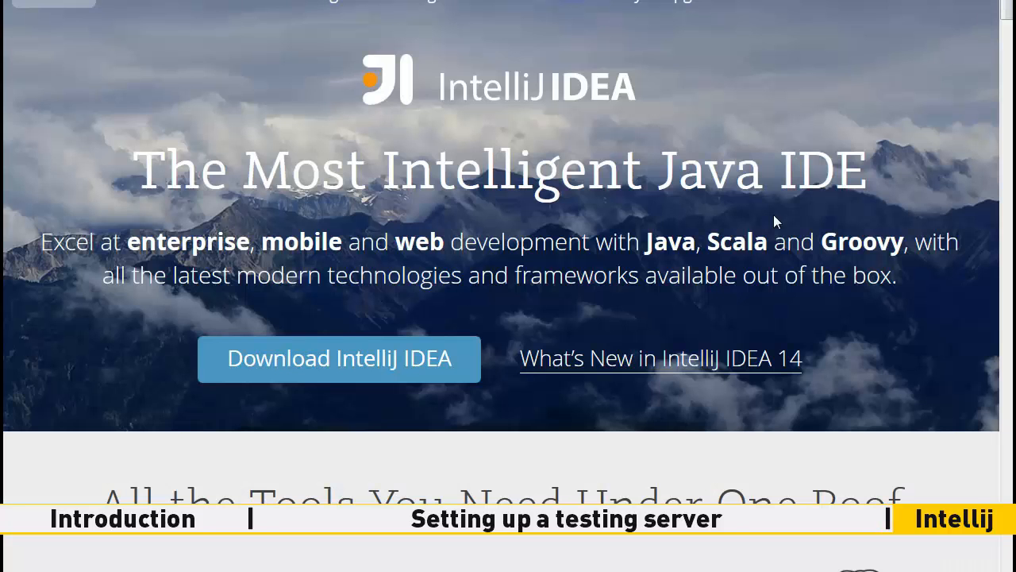
{"action": "mouse_move", "coordinate": [397, 373]}
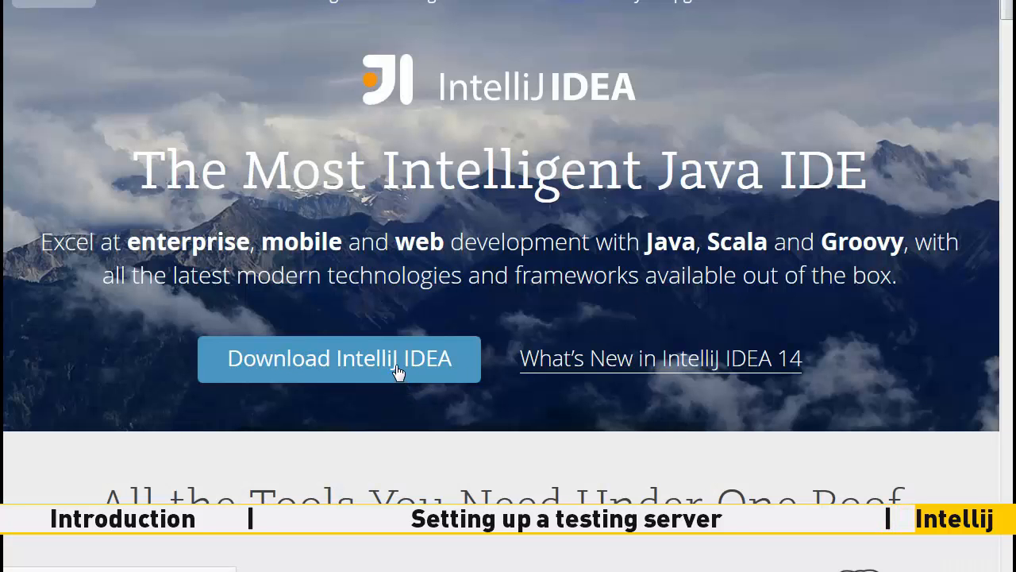
Download the IntelliJ IDEA Community Edition installer ideaIC-14.0.3.exe and save the file.
{"action": "left_click", "coordinate": [339, 359]}
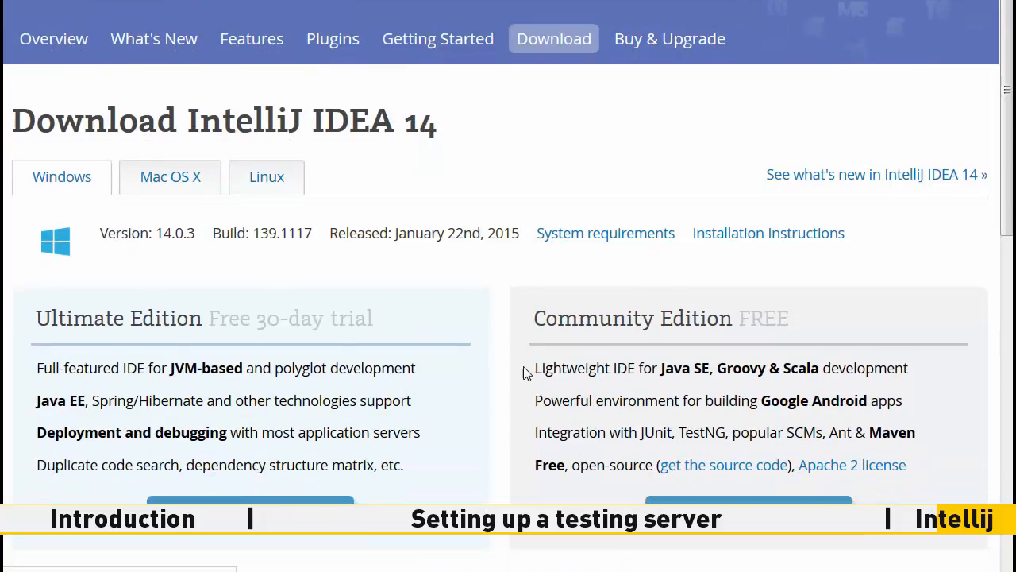
{"action": "scroll", "scroll_direction": "down", "scroll_amount": 3}
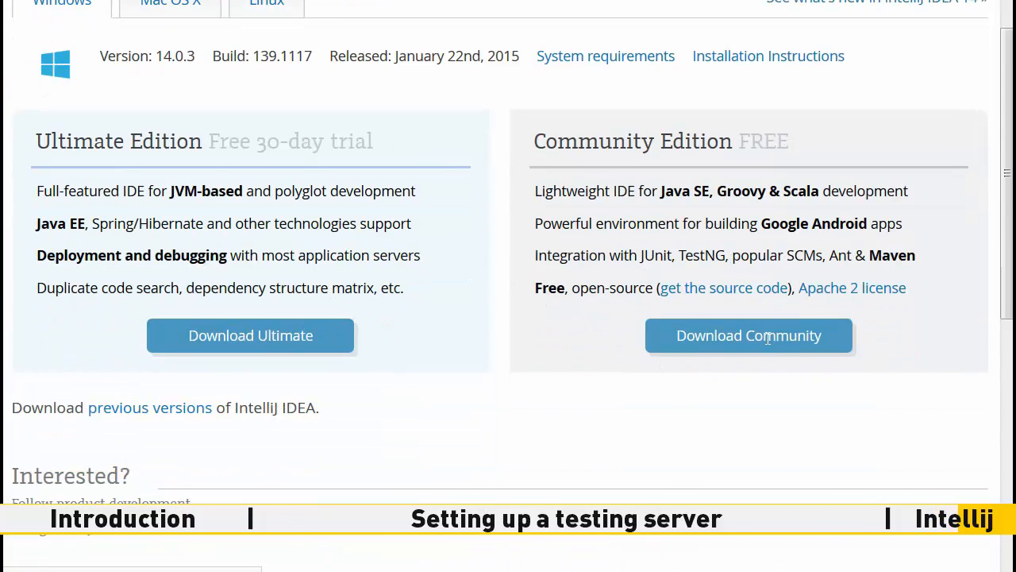
{"action": "left_click", "coordinate": [749, 335]}
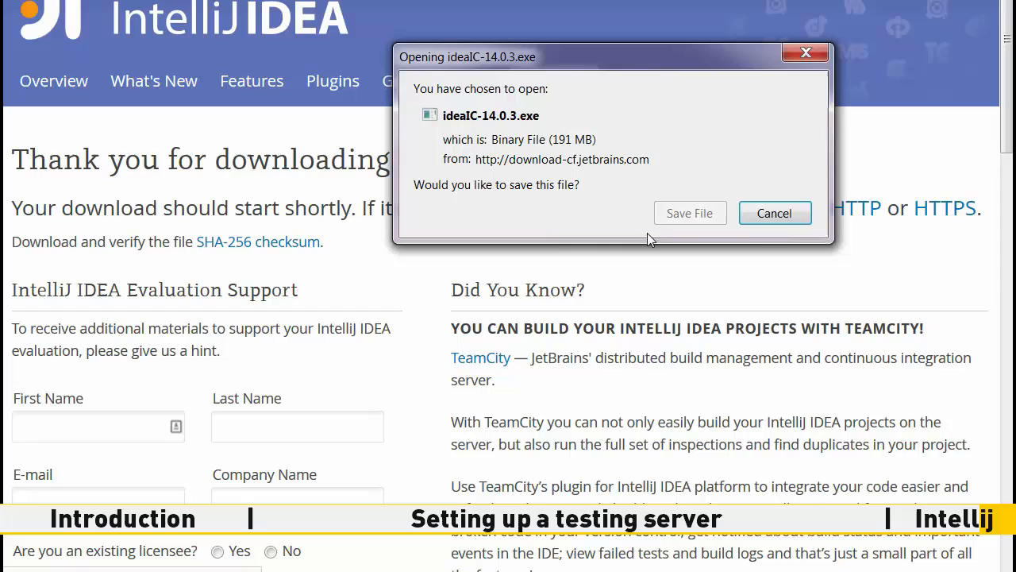
{"action": "left_click", "coordinate": [690, 213]}
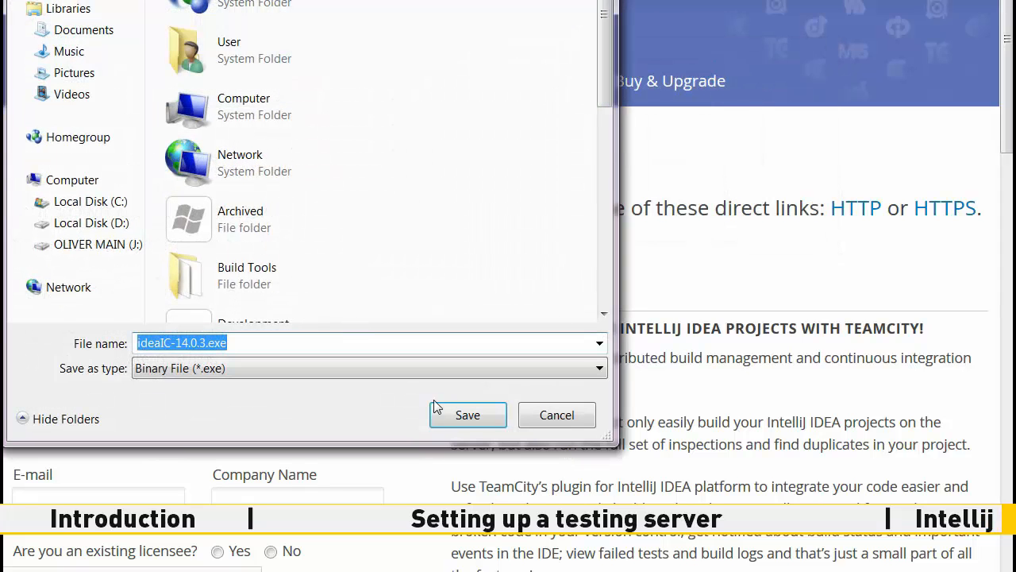